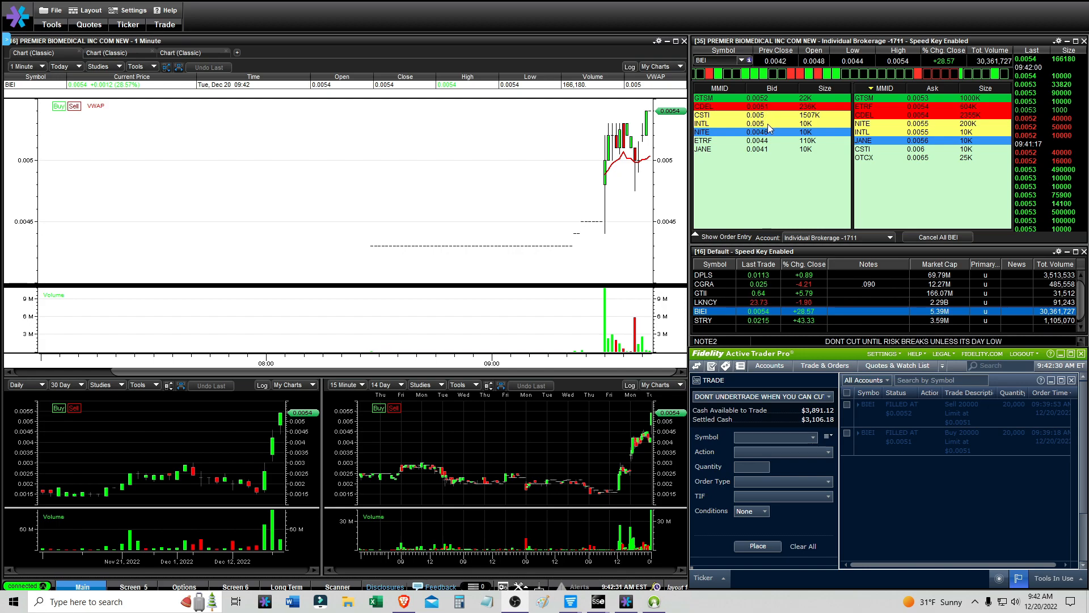
mouse_move(620, 160)
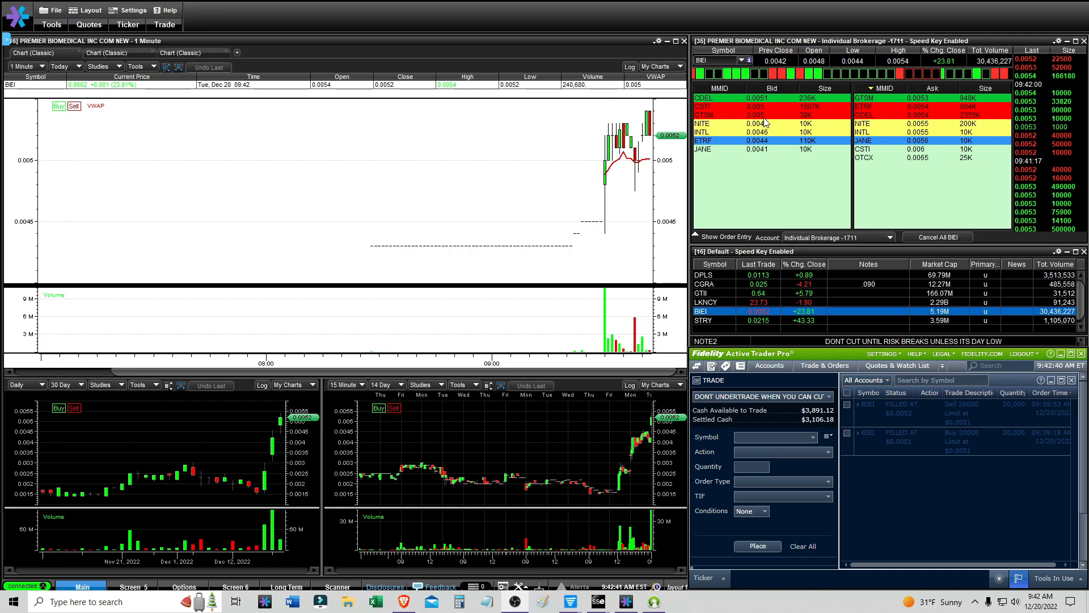
mouse_move(763, 123)
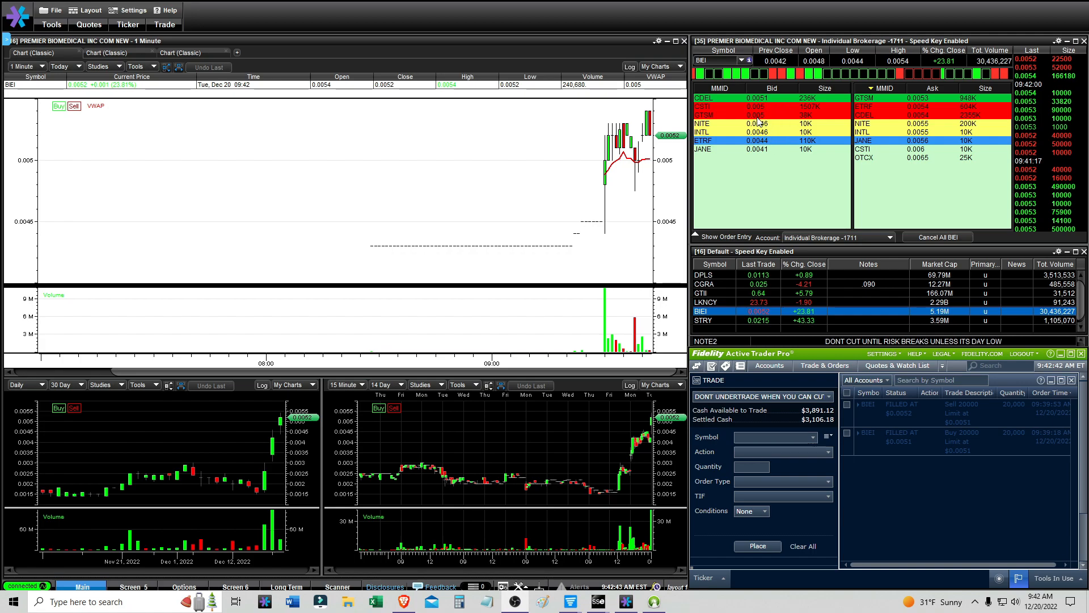
mouse_move(633, 154)
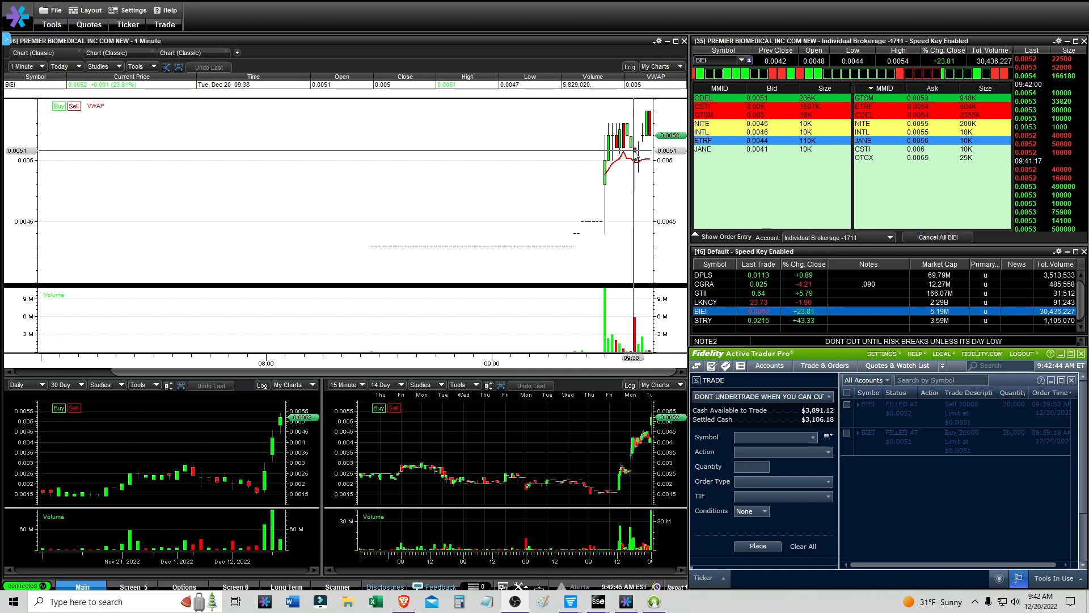
mouse_move(744, 127)
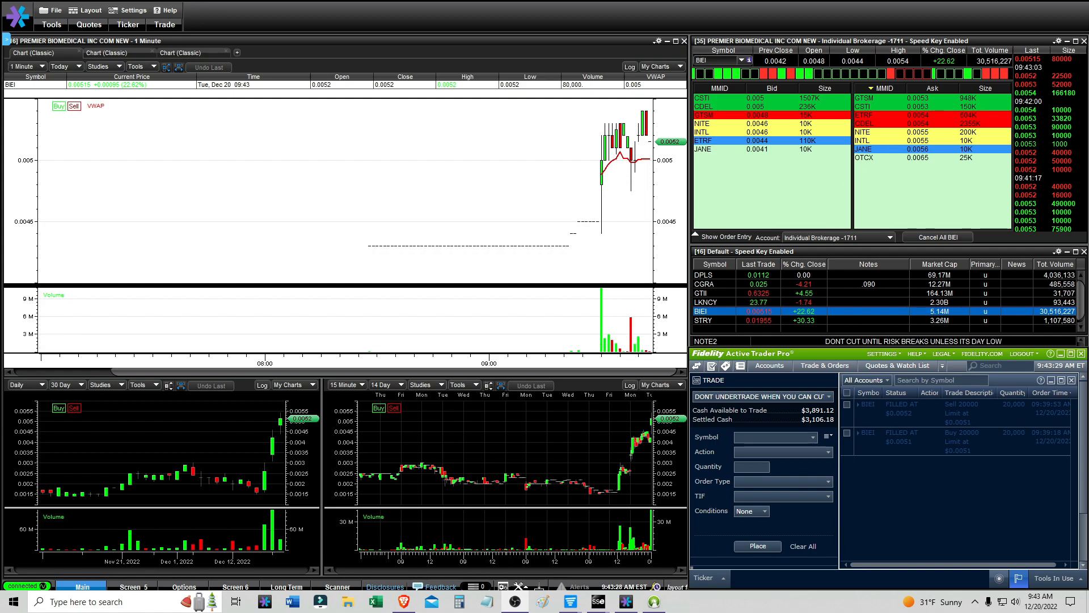
Step the linked charts through LKNCY, GTII, CGRA and DPLS from the watchlist.
click(706, 320)
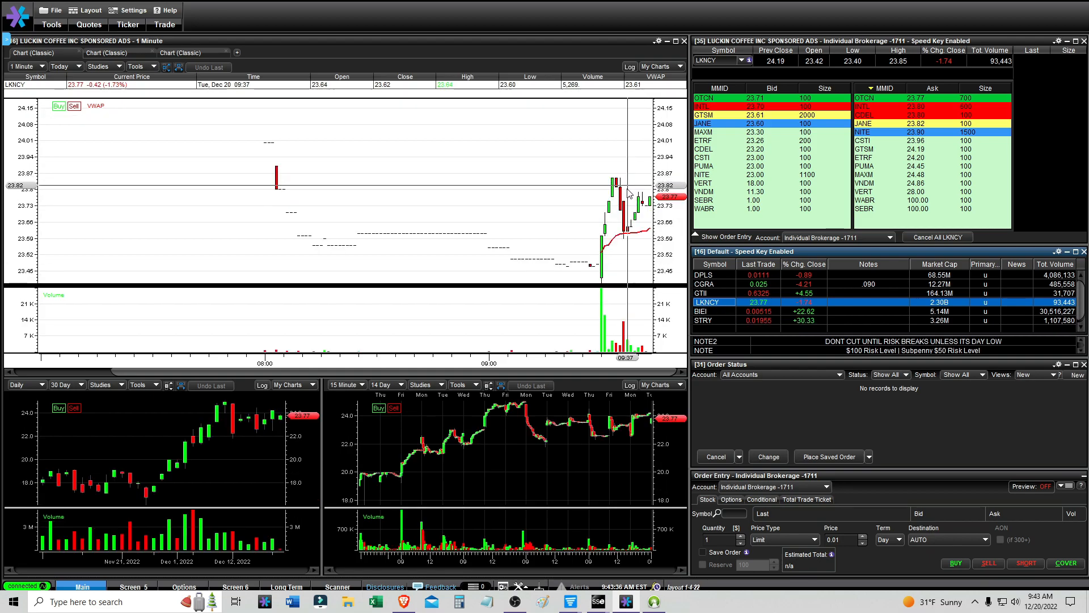
mouse_move(710, 295)
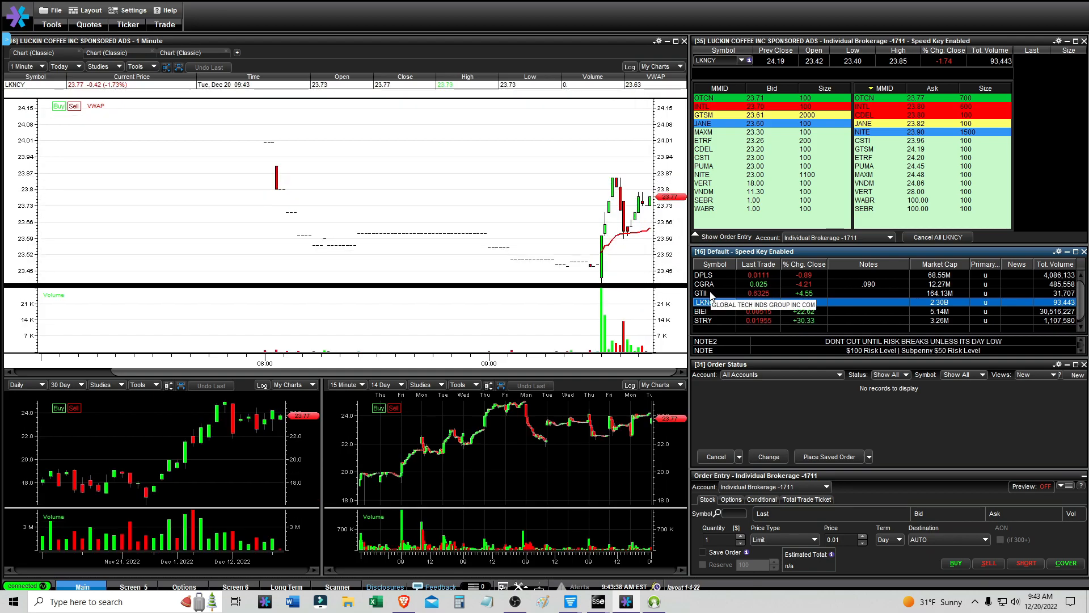
click(703, 292)
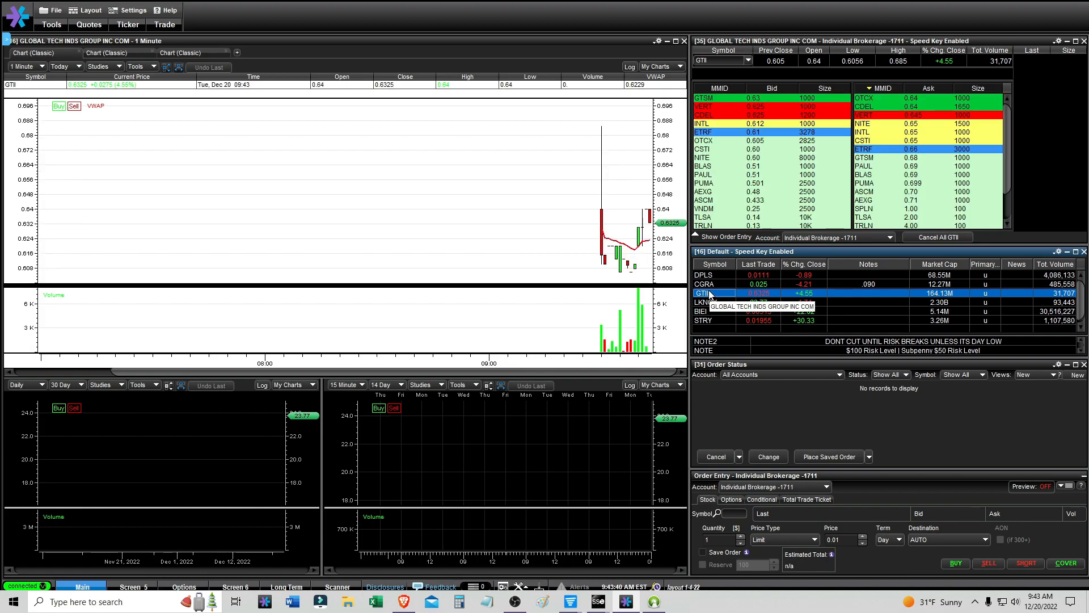
click(705, 284)
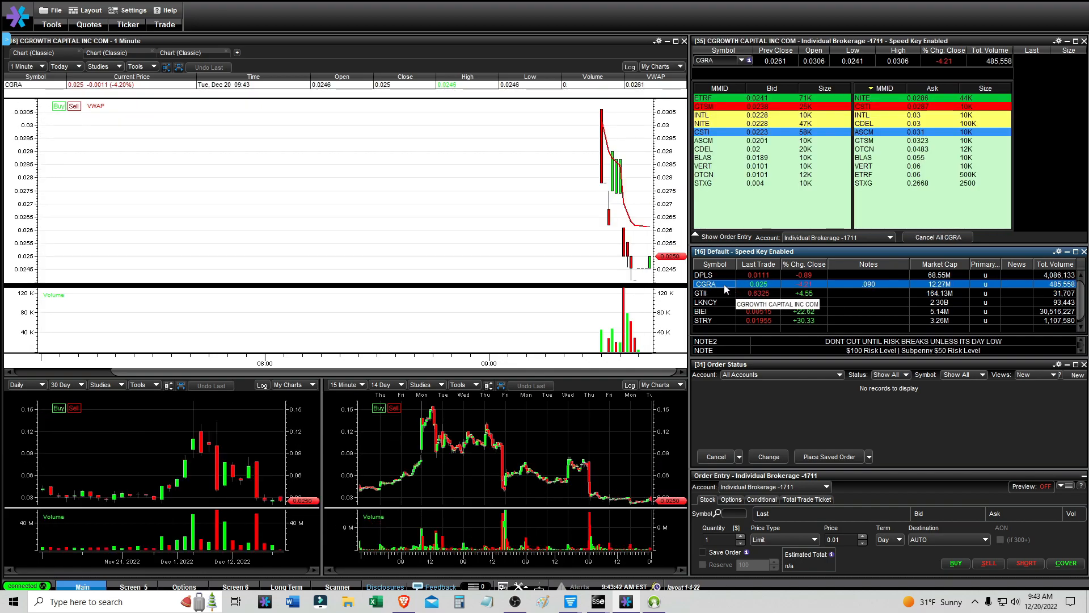
click(705, 275)
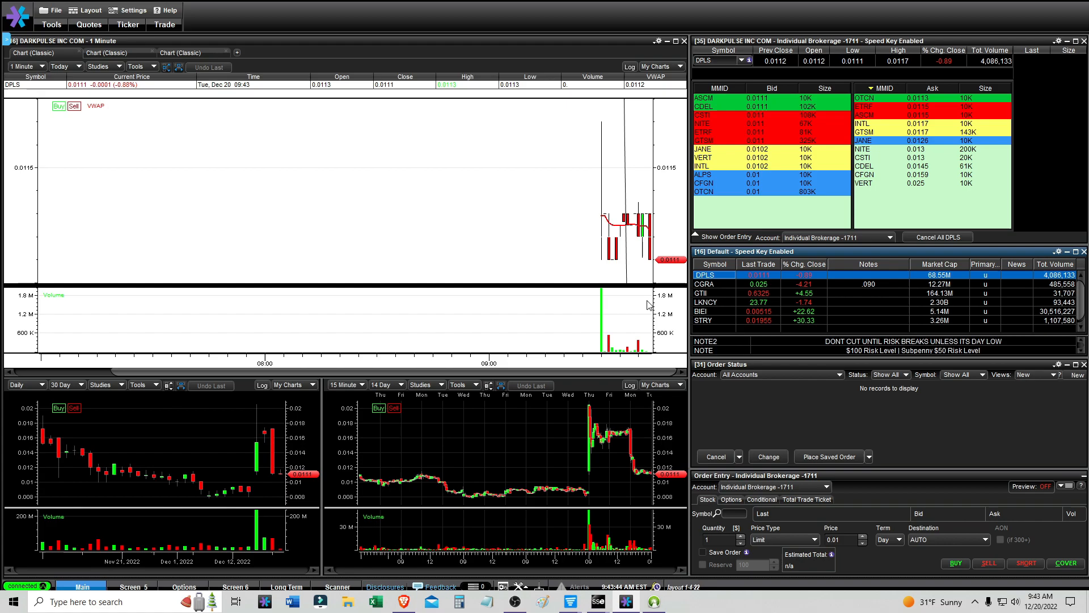
Remove all drawings from the DPLS one-minute chart via Tools > Remove All.
click(136, 66)
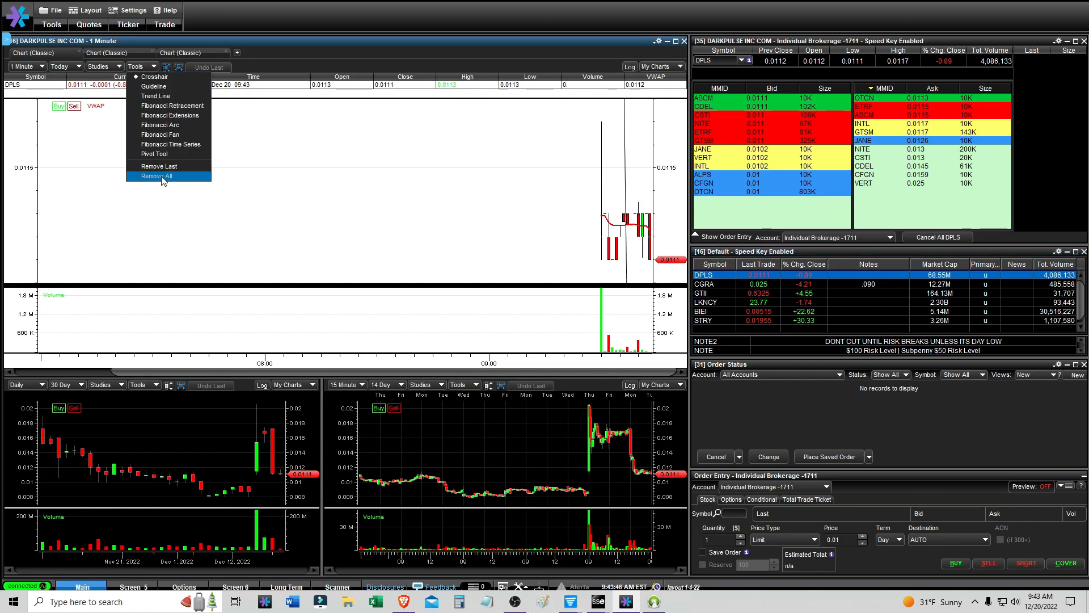
click(155, 175)
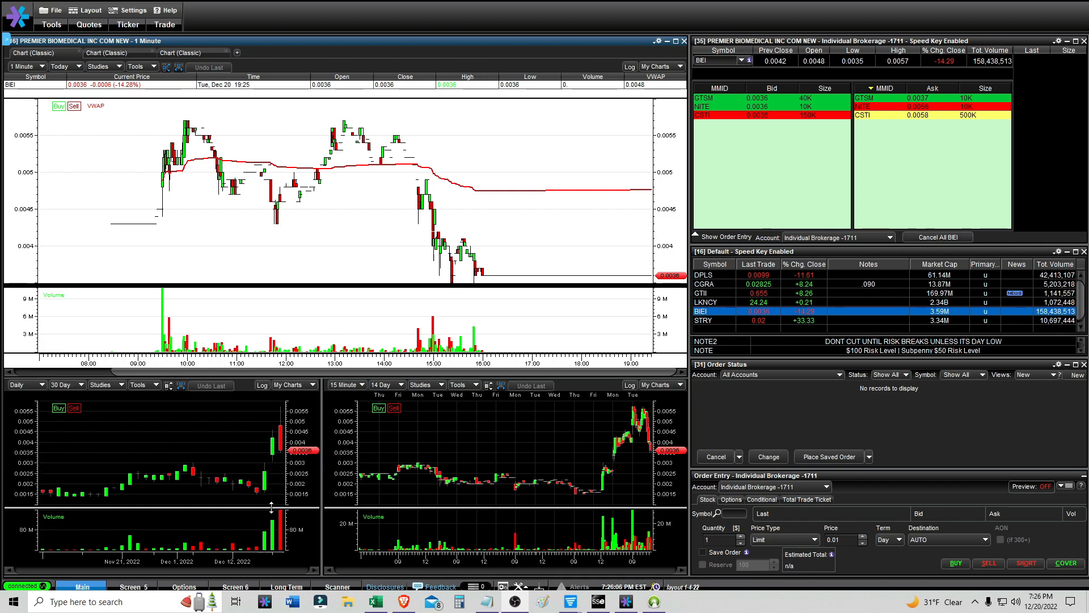
mouse_move(255, 379)
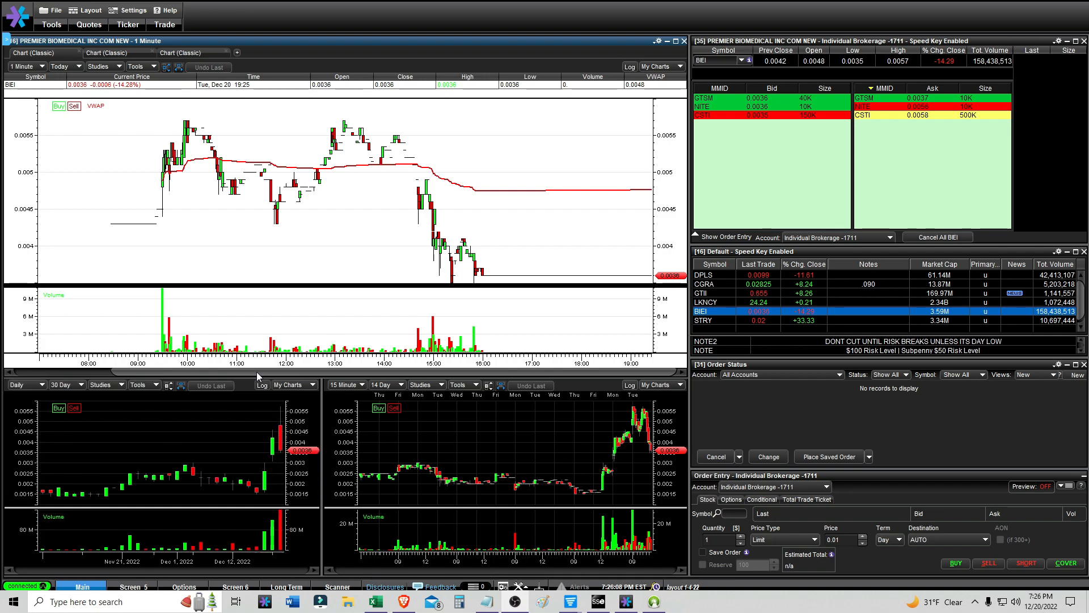
mouse_move(164, 219)
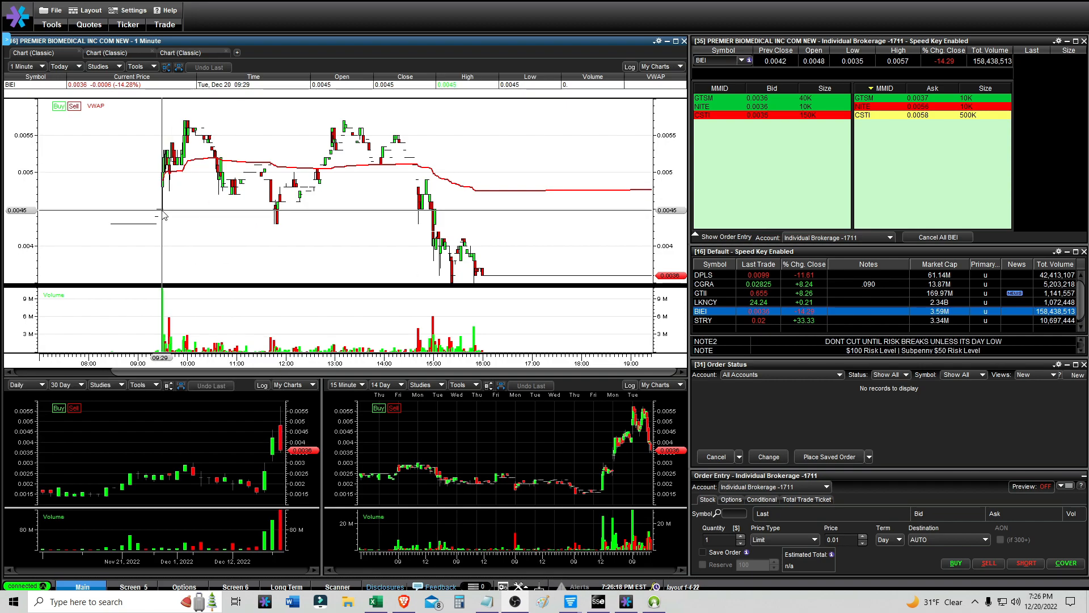
mouse_move(161, 218)
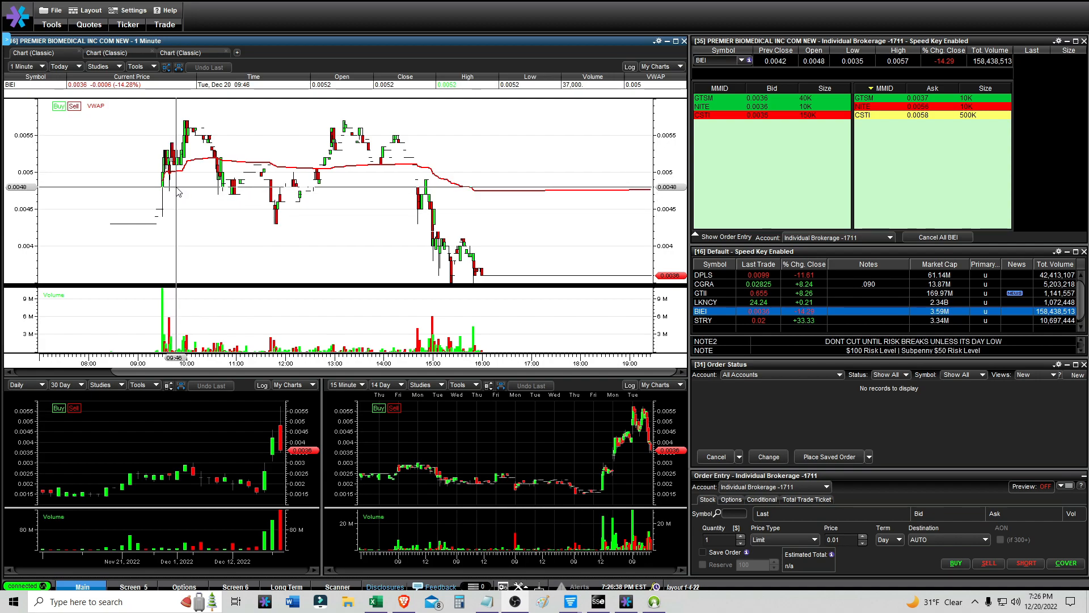
mouse_move(173, 193)
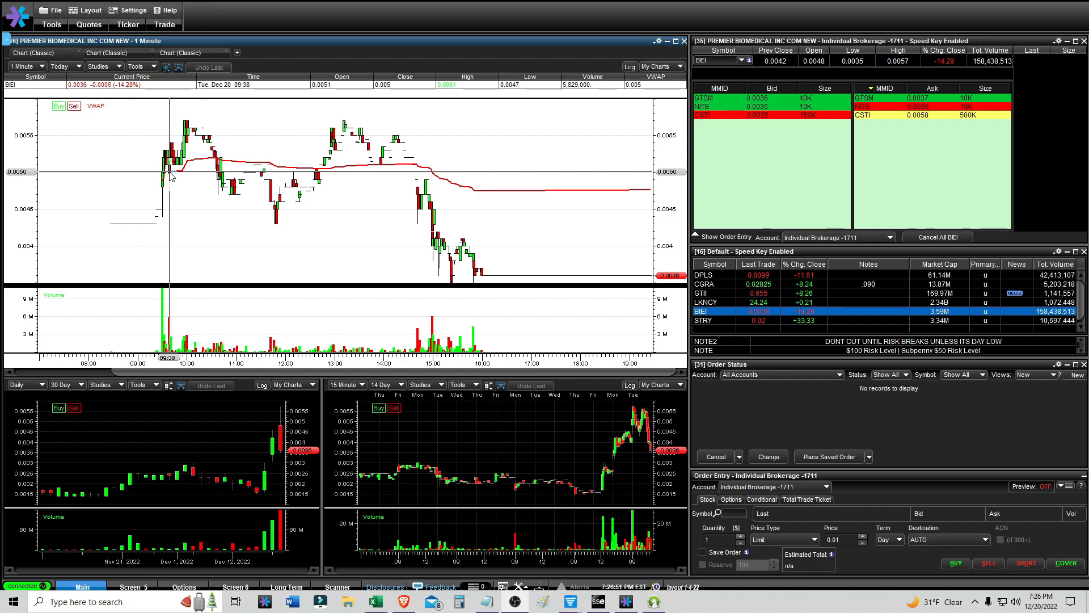
Adjust the BIEI one-minute chart to show roughly 10:00 through 15:00.
right_click(171, 176)
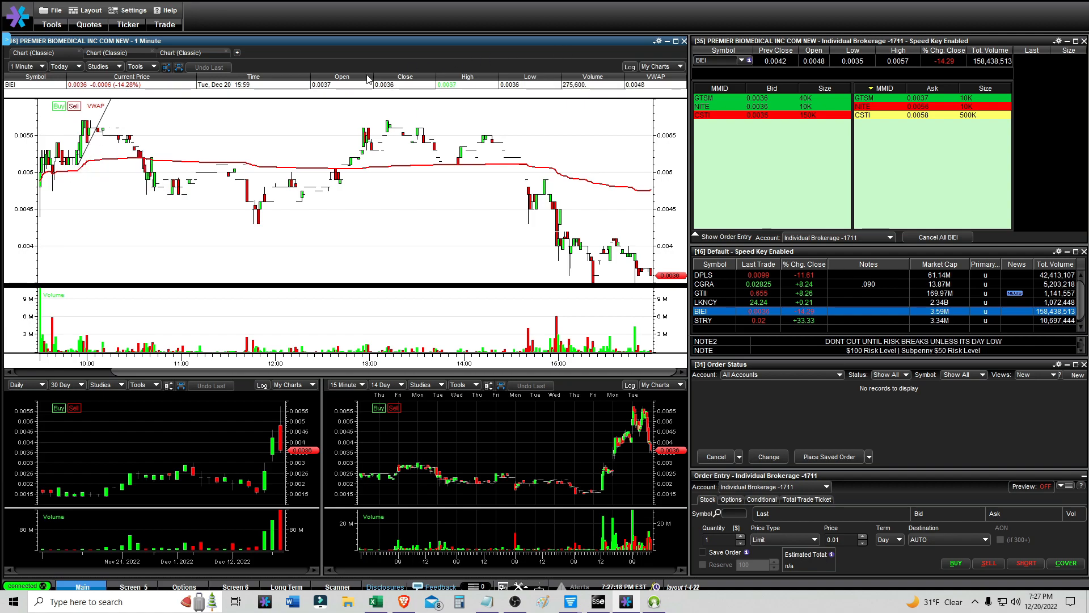
mouse_move(87, 122)
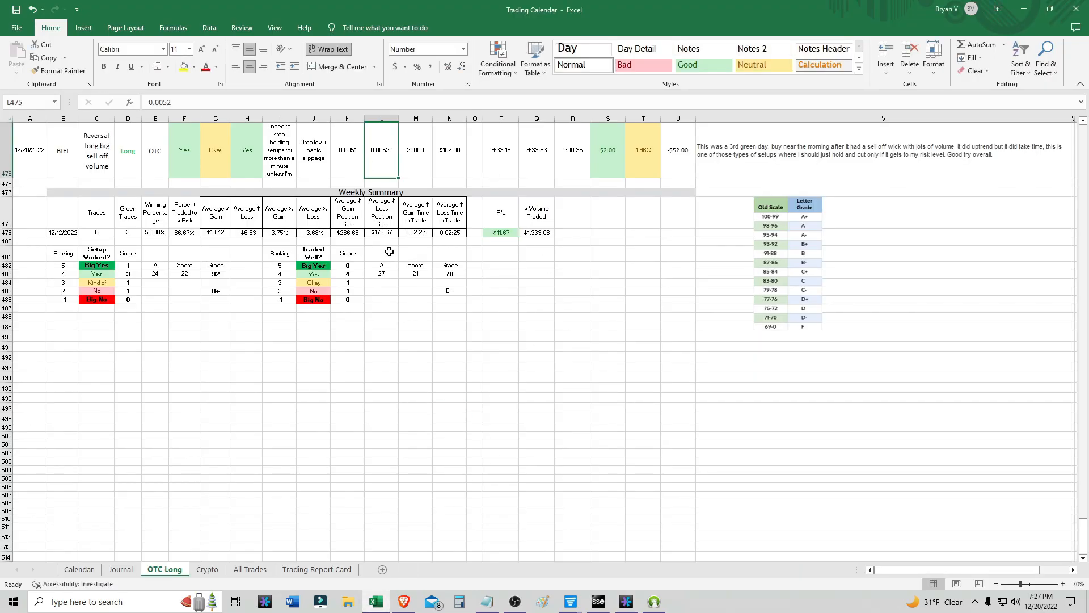
mouse_move(432, 381)
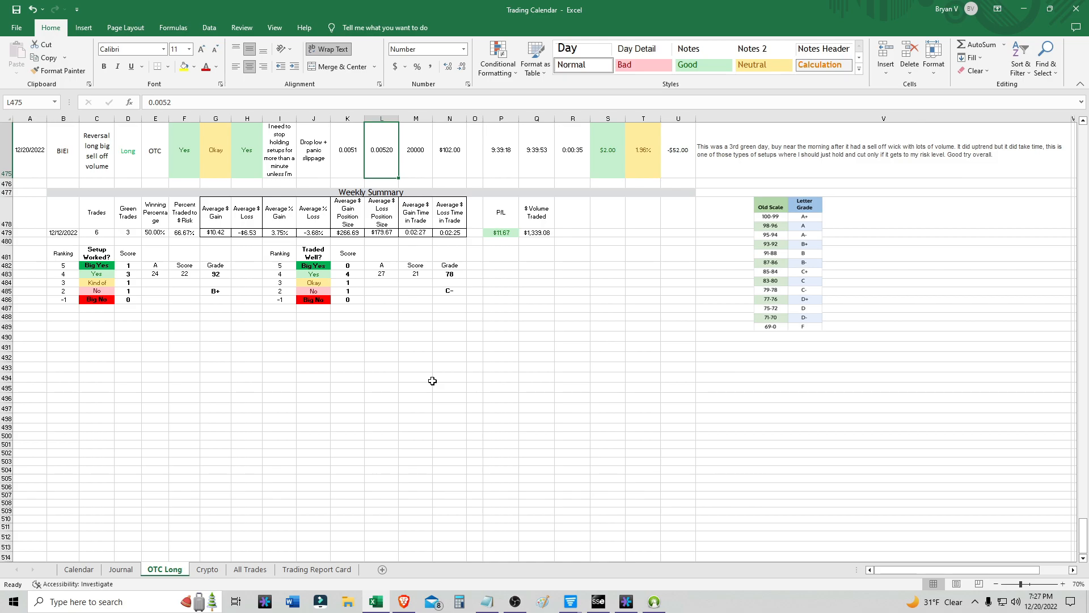
Enter .0055 as the price in cell L475 for the 12/20/2022 BIEI trade.
text(.0055)
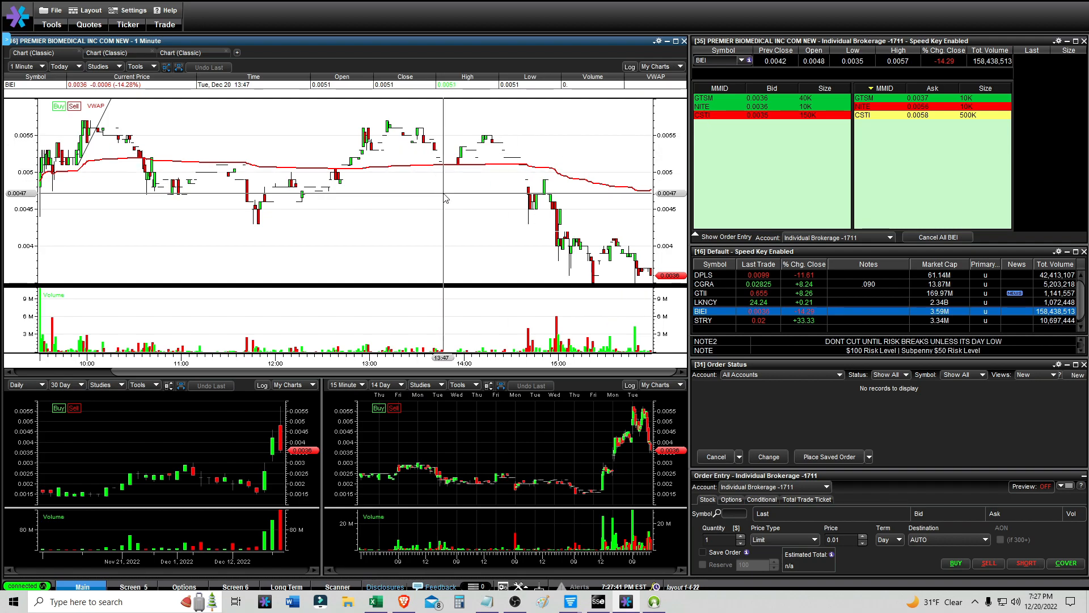
Cycle the charts through DPLS, CGRA and GTII, ending on LKNCY.
click(138, 66)
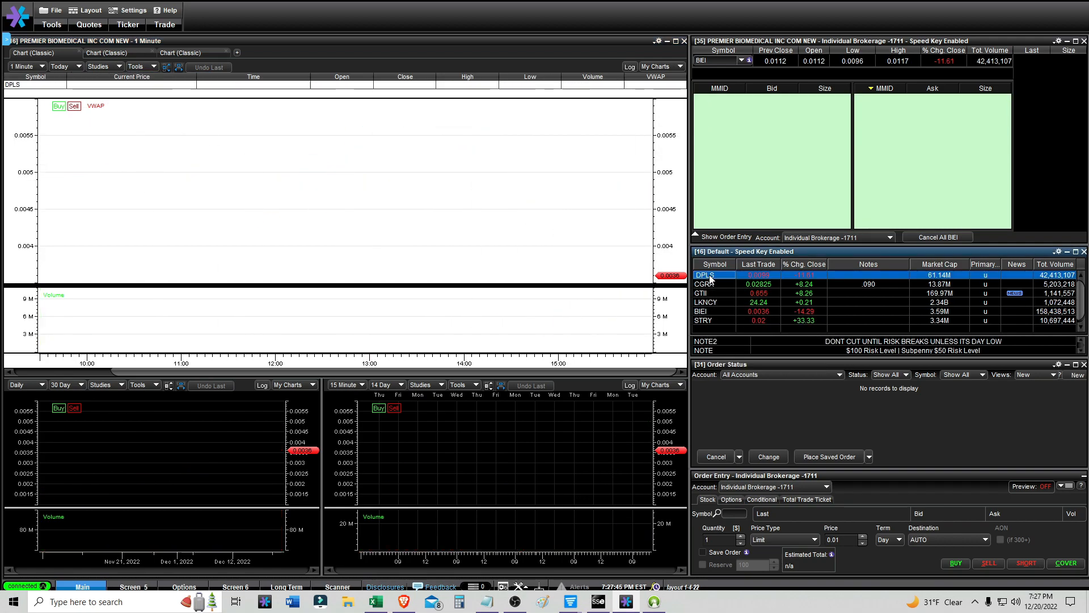
click(710, 274)
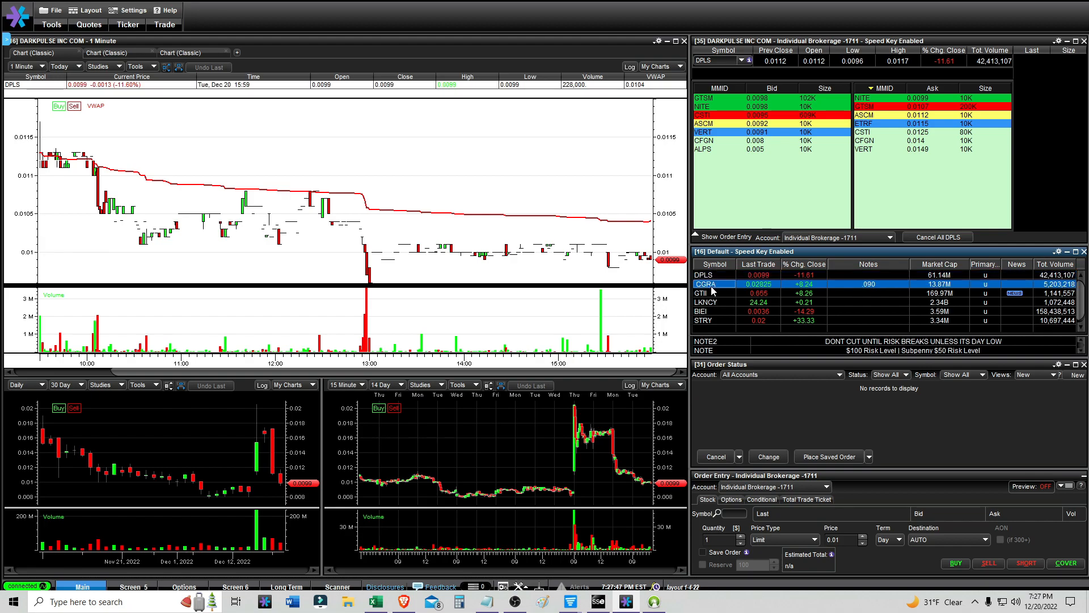
click(709, 284)
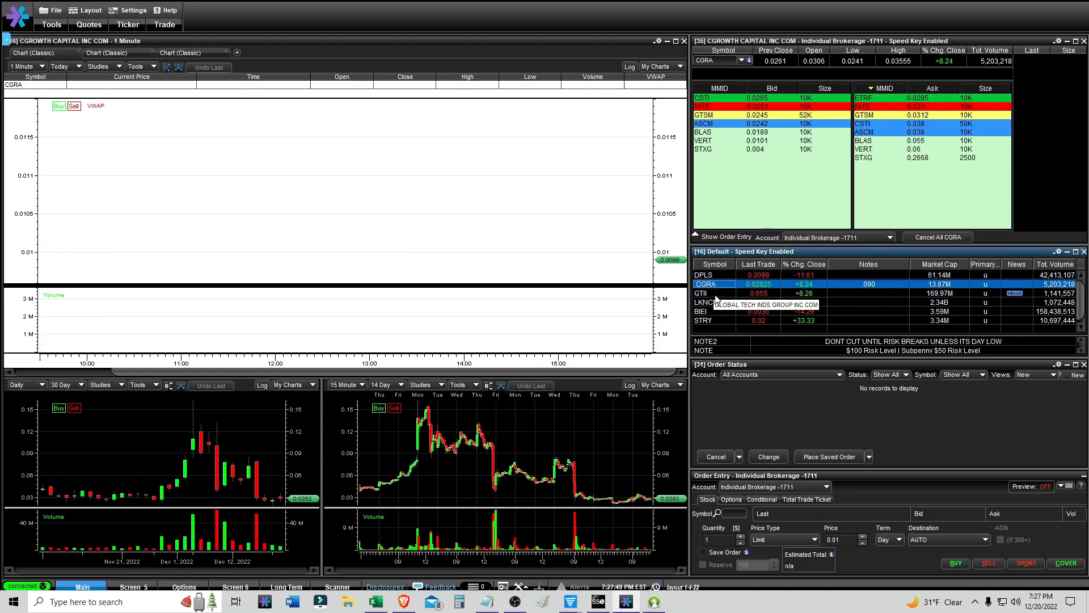
click(705, 293)
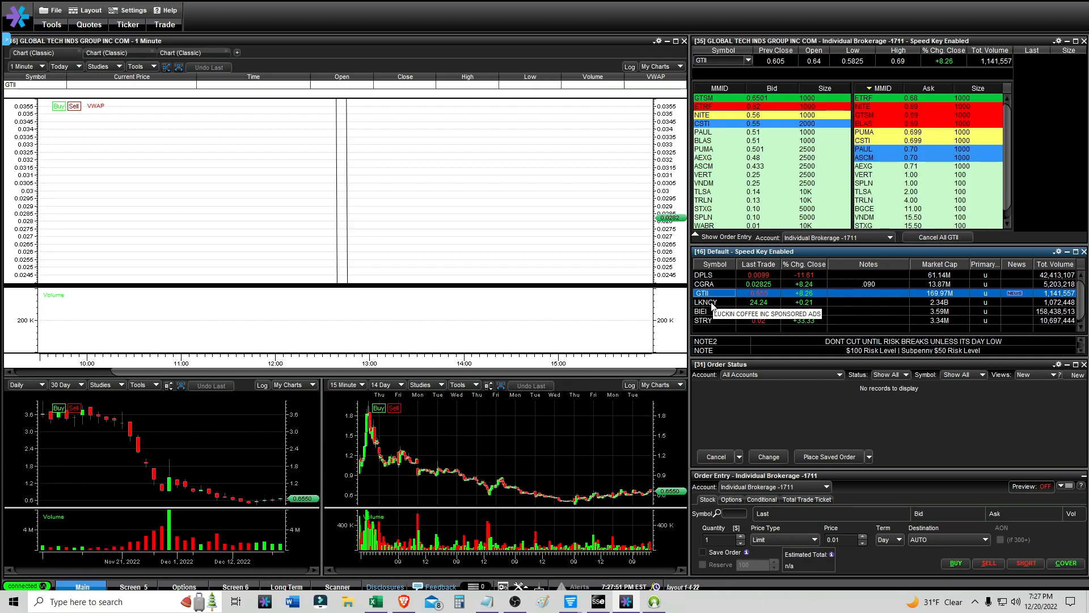
click(136, 66)
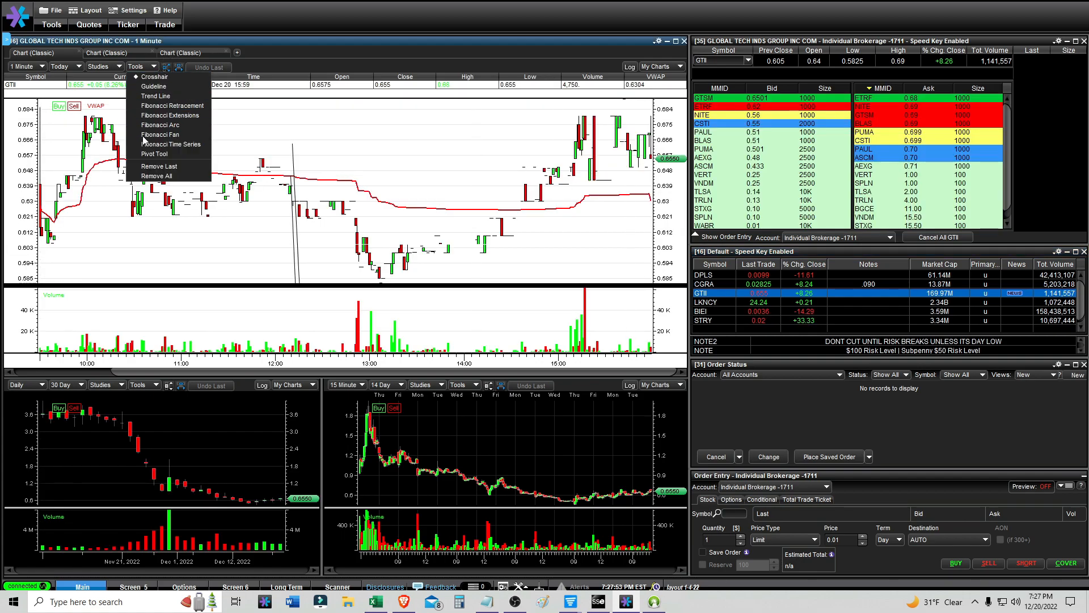
click(713, 302)
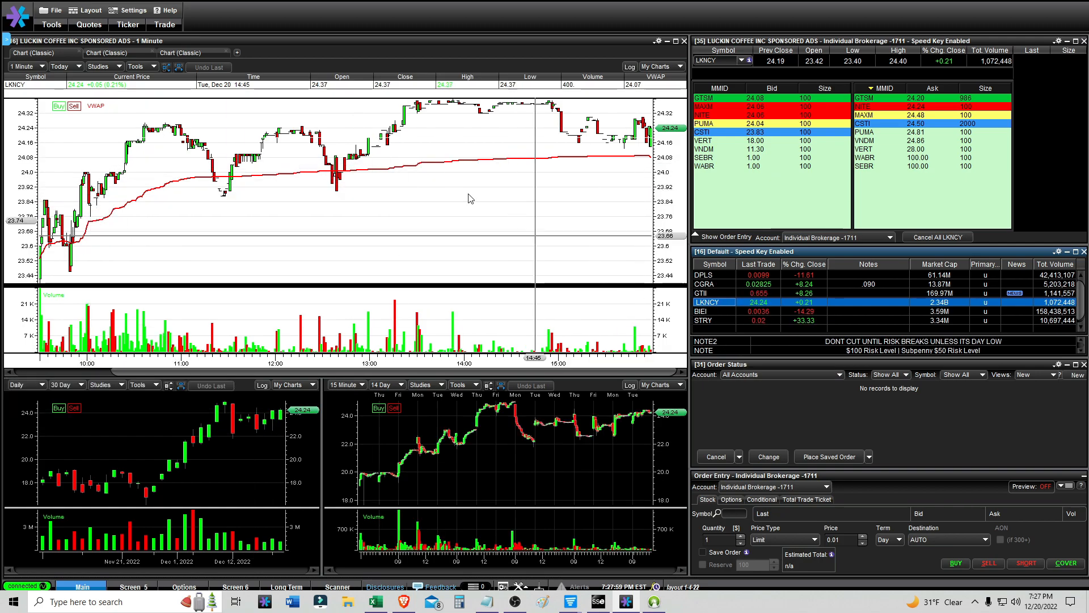
View LKNCY over 20 days in 15-minute bars, then switch the charts to STRY.
click(26, 65)
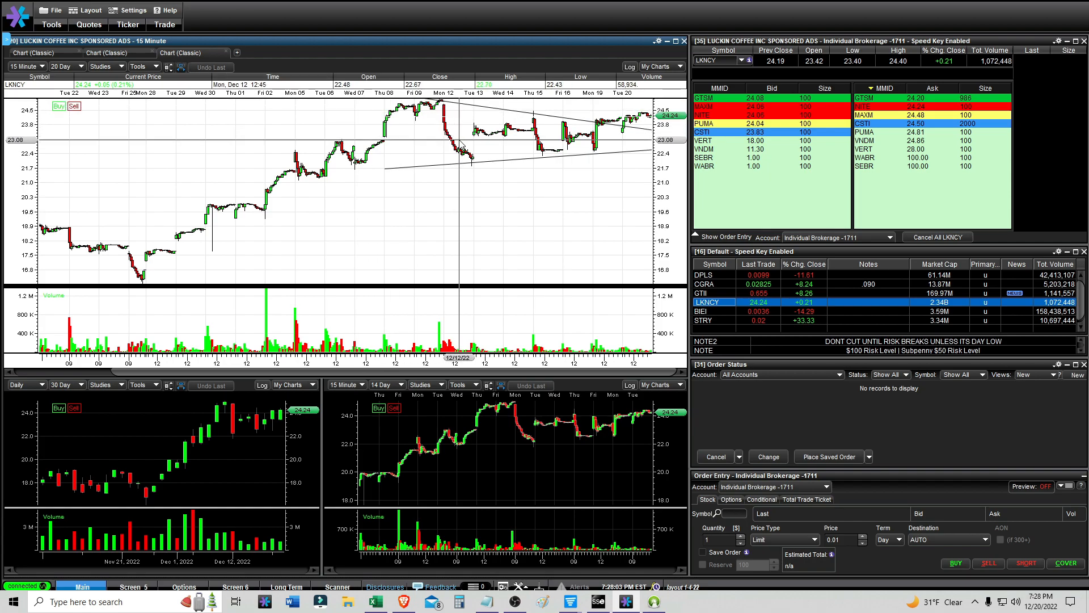
mouse_move(419, 105)
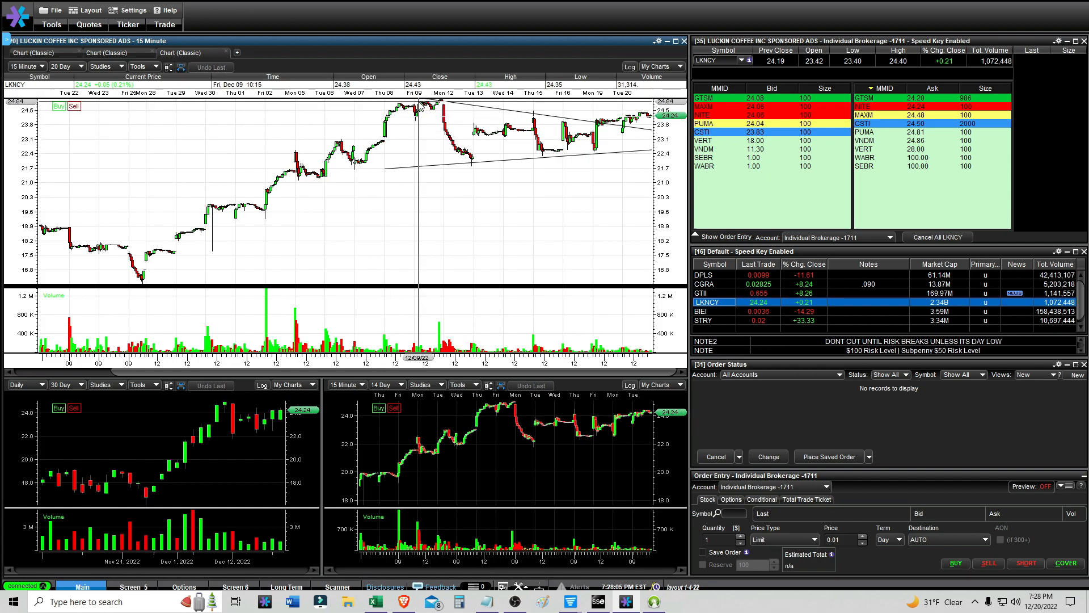
mouse_move(420, 106)
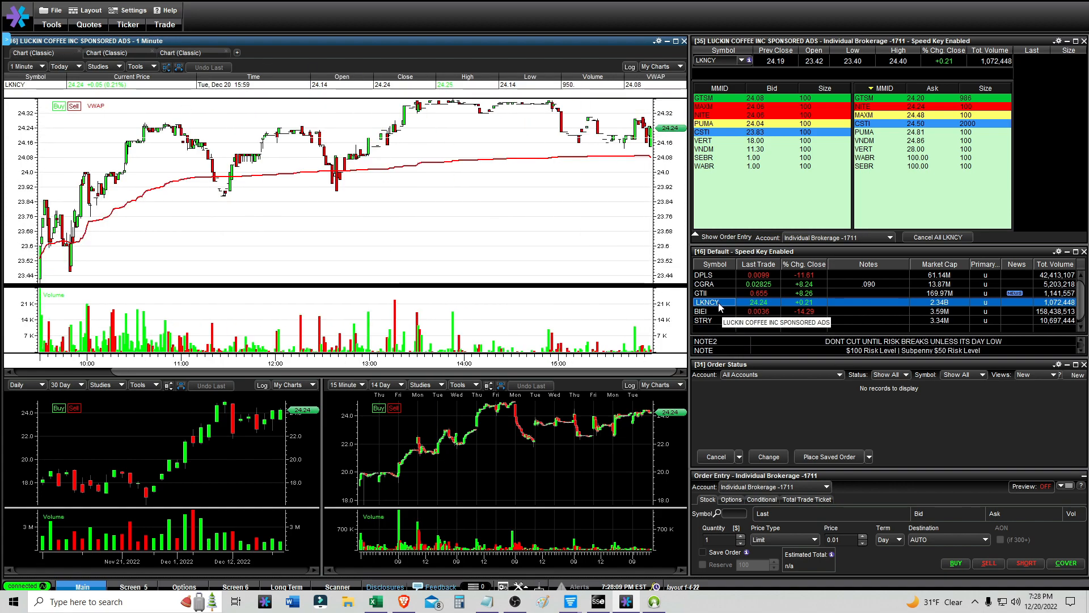
click(704, 320)
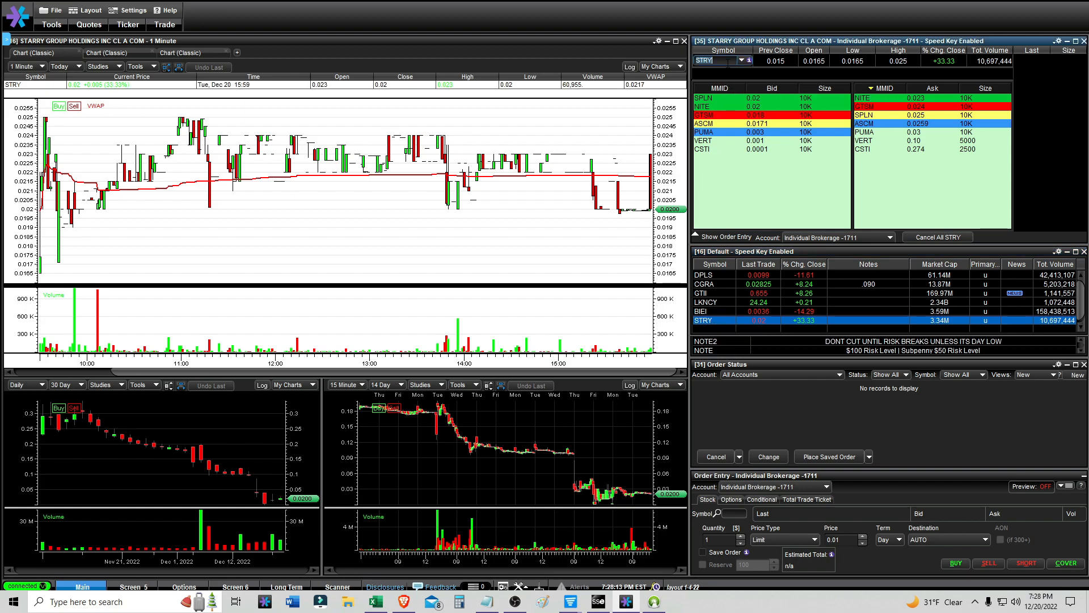
Load CYDY into the chart symbol box to view its midday plunge and rebound.
text(CYDY)
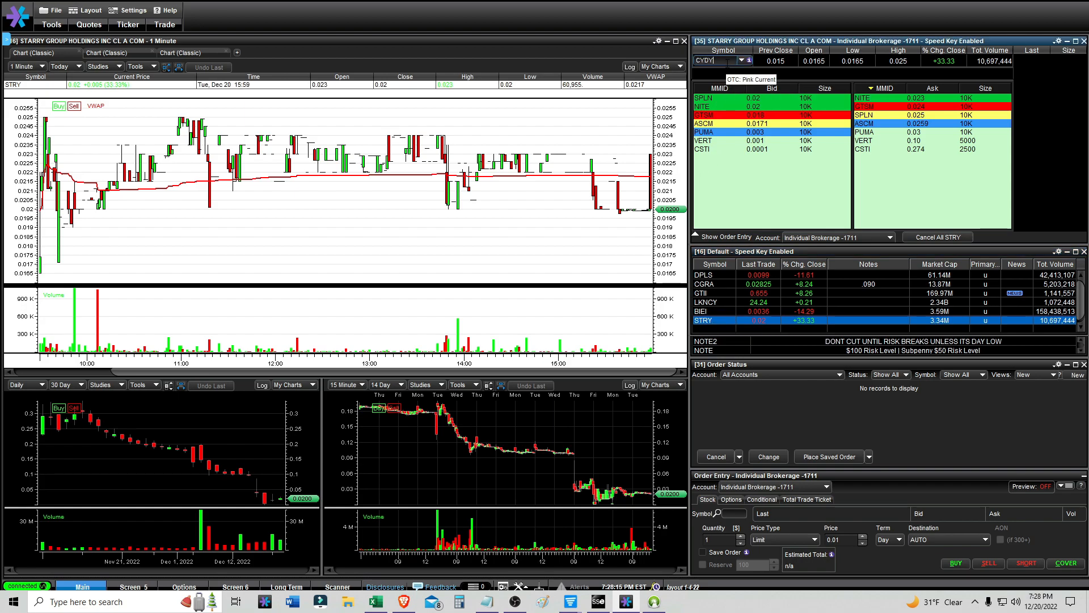
text(CYDY)
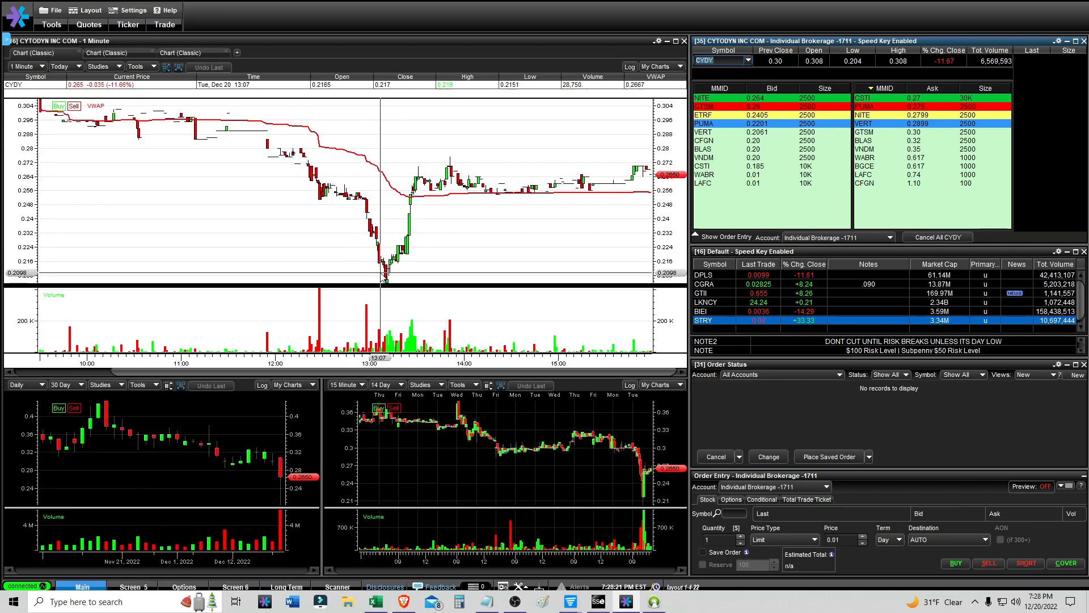
mouse_move(370, 195)
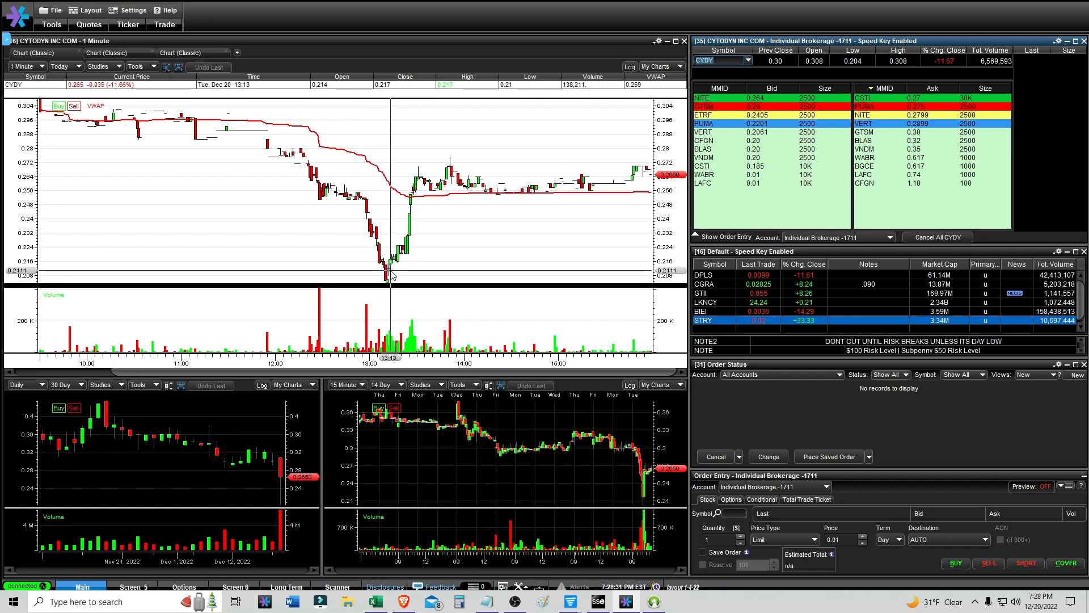
mouse_move(392, 268)
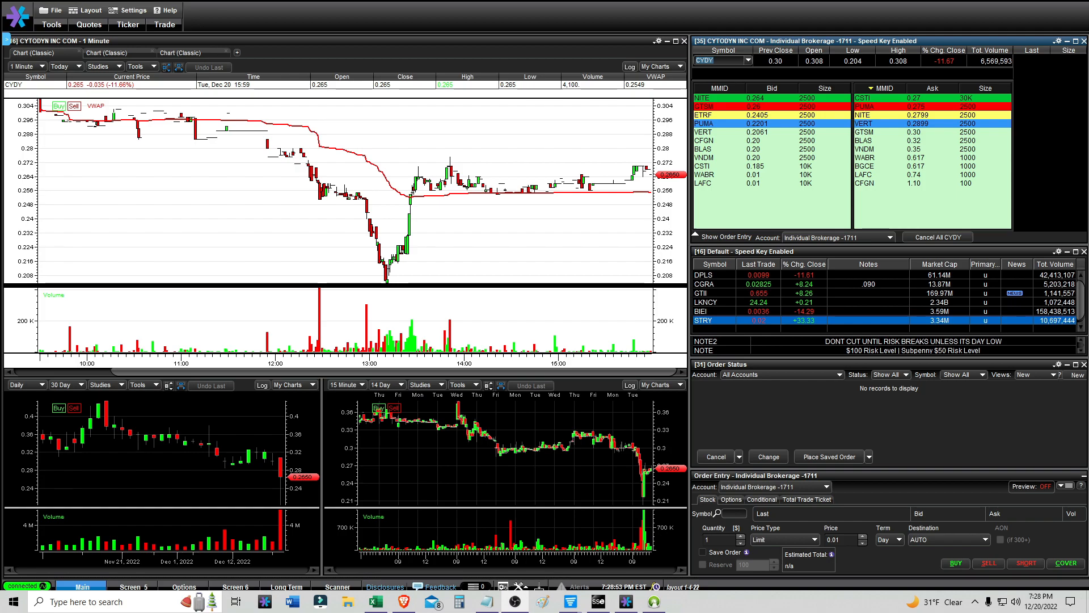
mouse_move(649, 506)
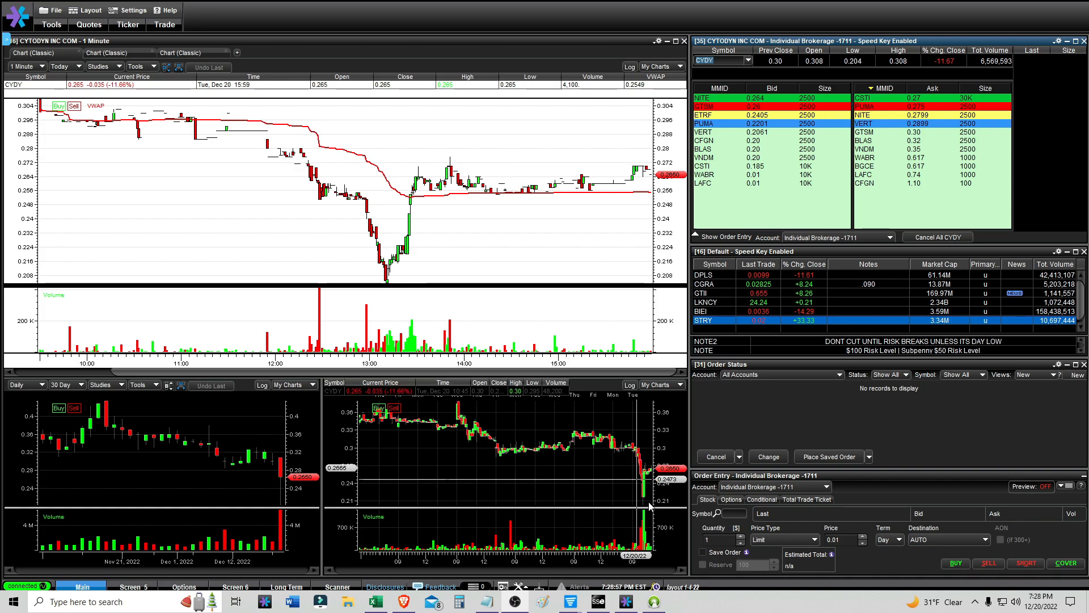